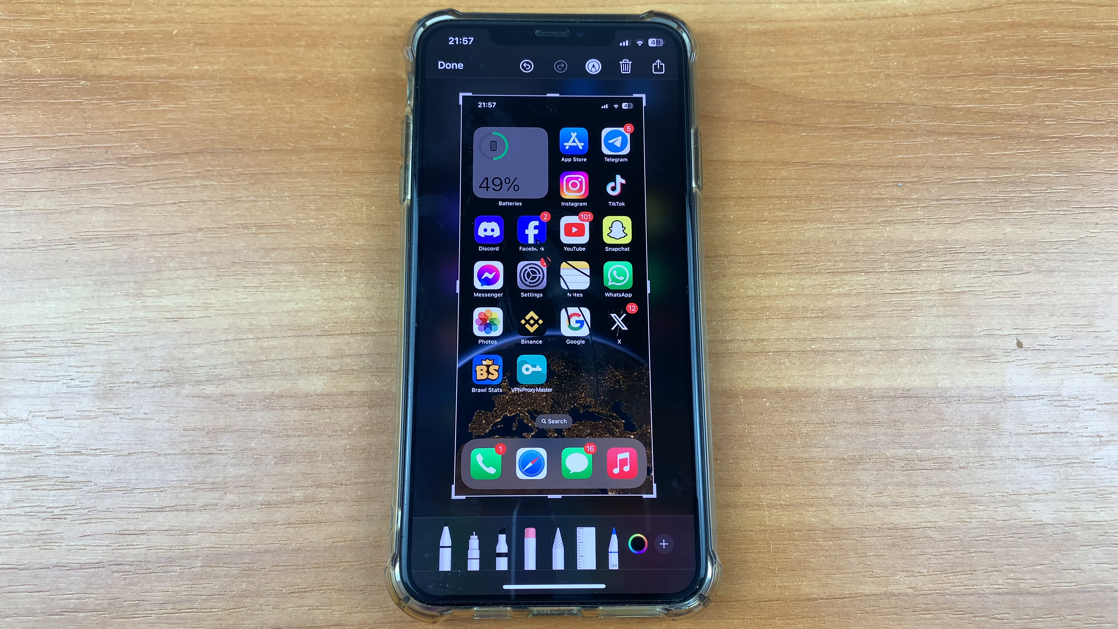
Bring up the full Colours grid from the colour wheel on the markup toolbar
{"action": "left_click", "coordinate": [633, 544]}
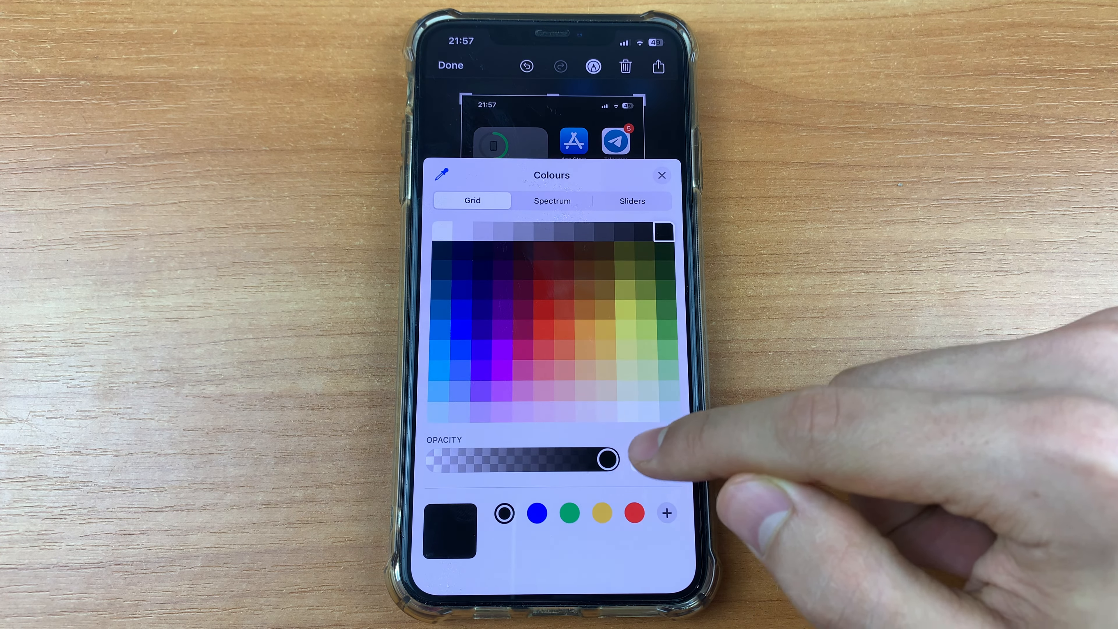